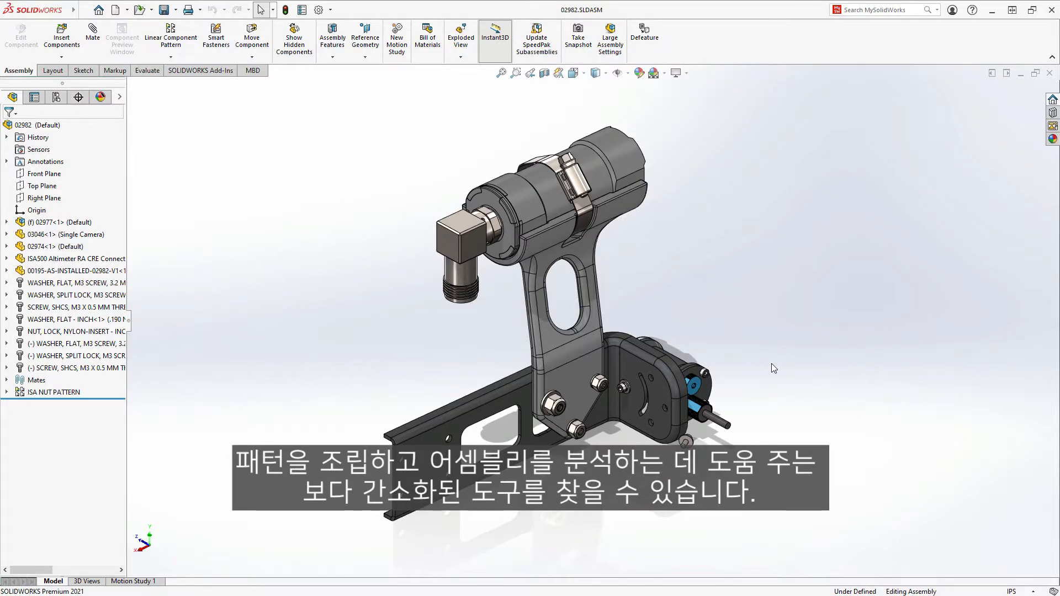
Select the flat washer face and the bracket's mounting plate face as the mate pair.
{"action": "left_click", "coordinate": [516, 73]}
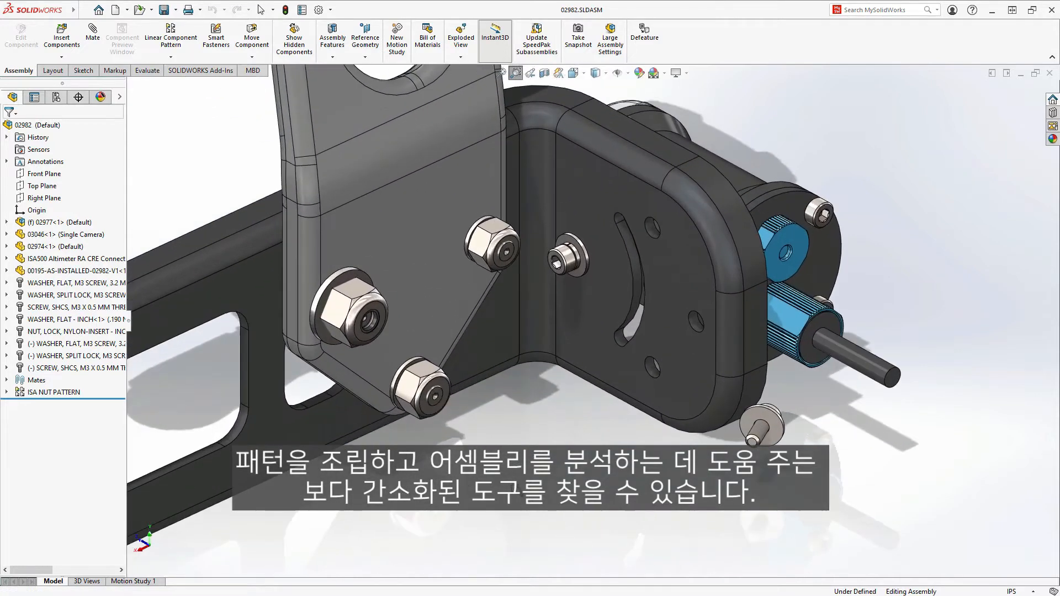
{"action": "left_click", "coordinate": [760, 426]}
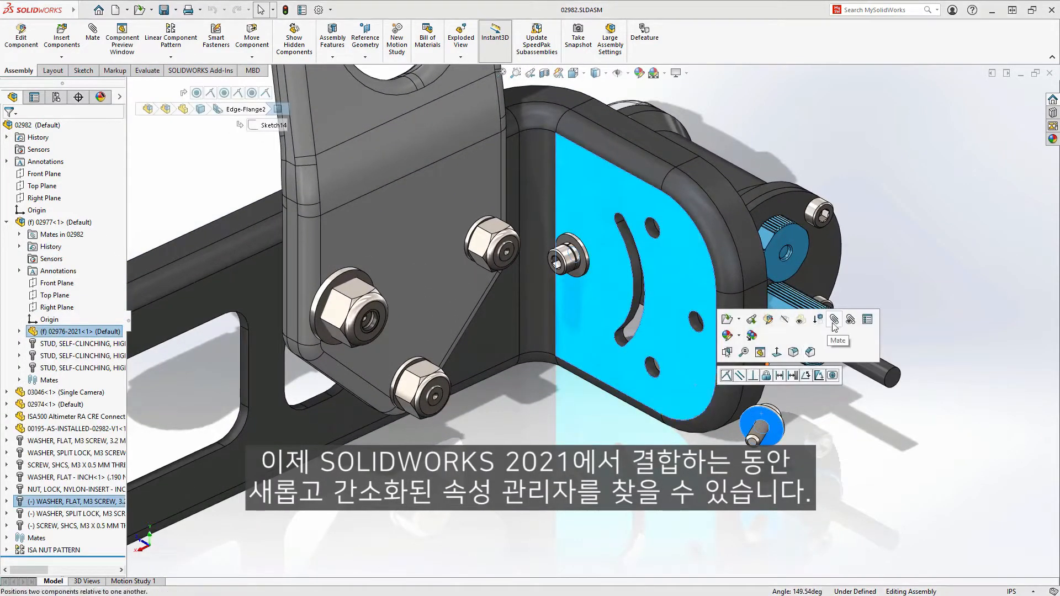
Add a Coincident mate between washer and plate after reviewing the Mechanical and Analysis mate types.
{"action": "left_click", "coordinate": [832, 318]}
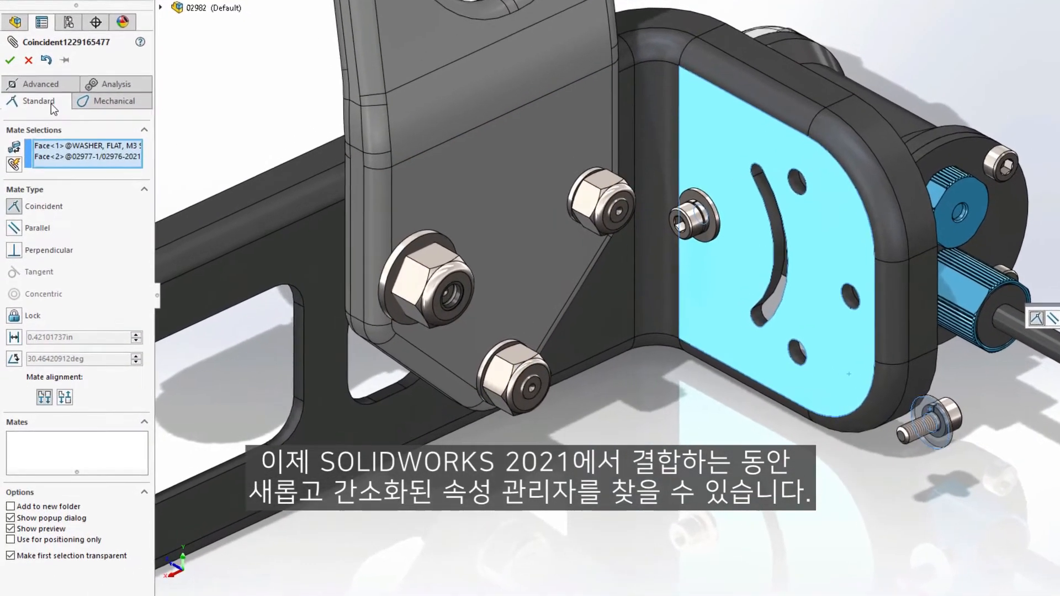
{"action": "left_click", "coordinate": [41, 82]}
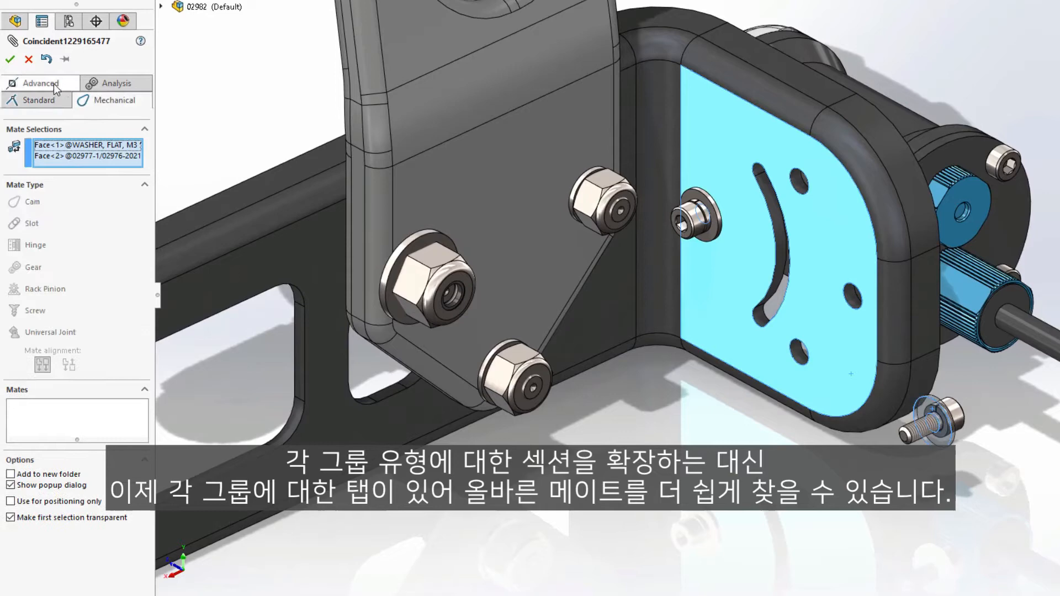
{"action": "left_click", "coordinate": [116, 100]}
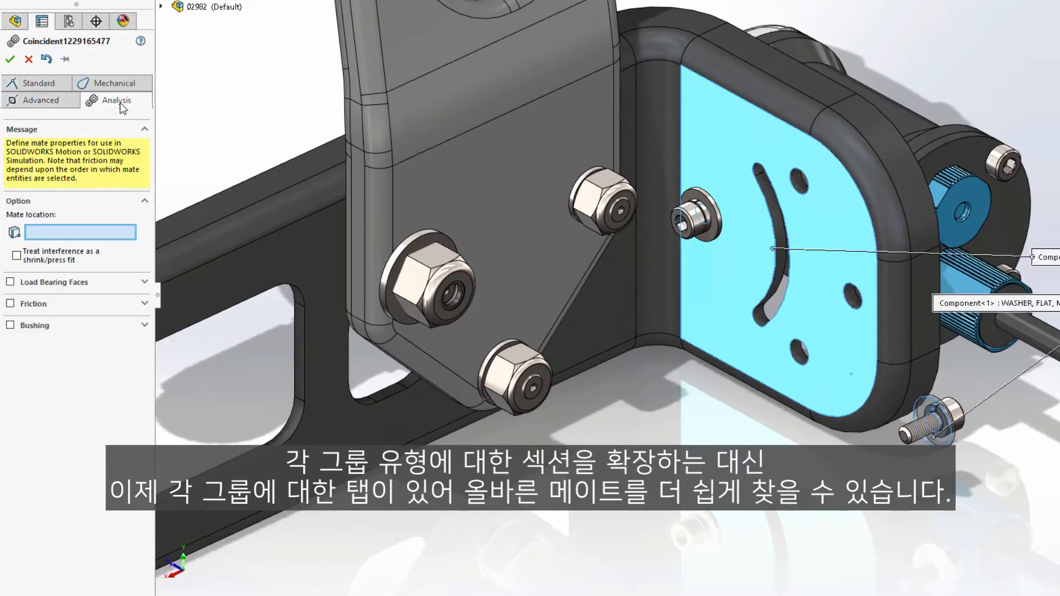
{"action": "left_click", "coordinate": [40, 100]}
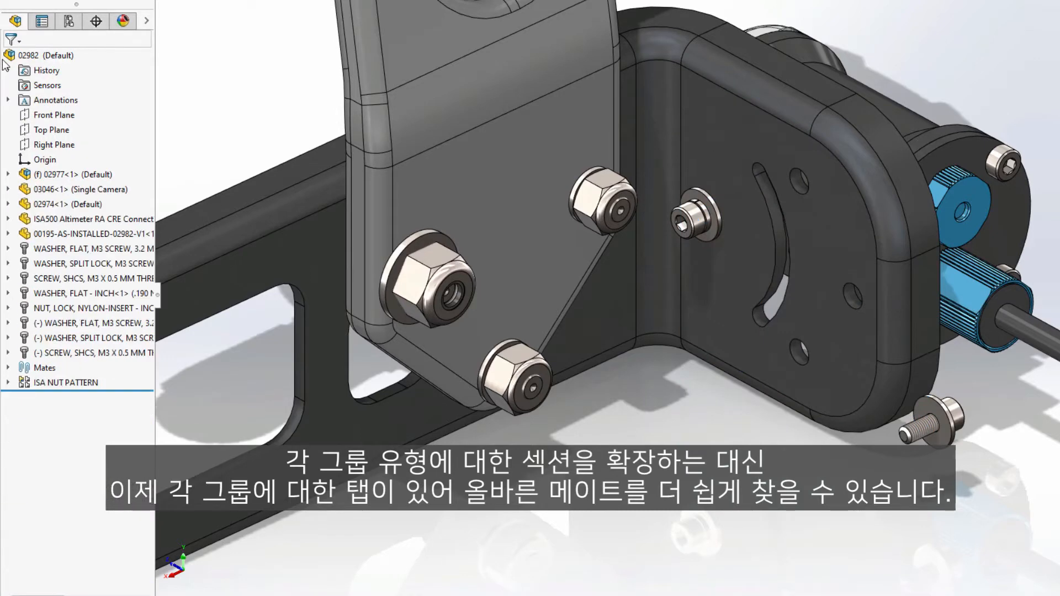
Flip the washer's Coincident mate alignment from its Mates folder, declining automatic realignment of other mates.
{"action": "left_click", "coordinate": [8, 323]}
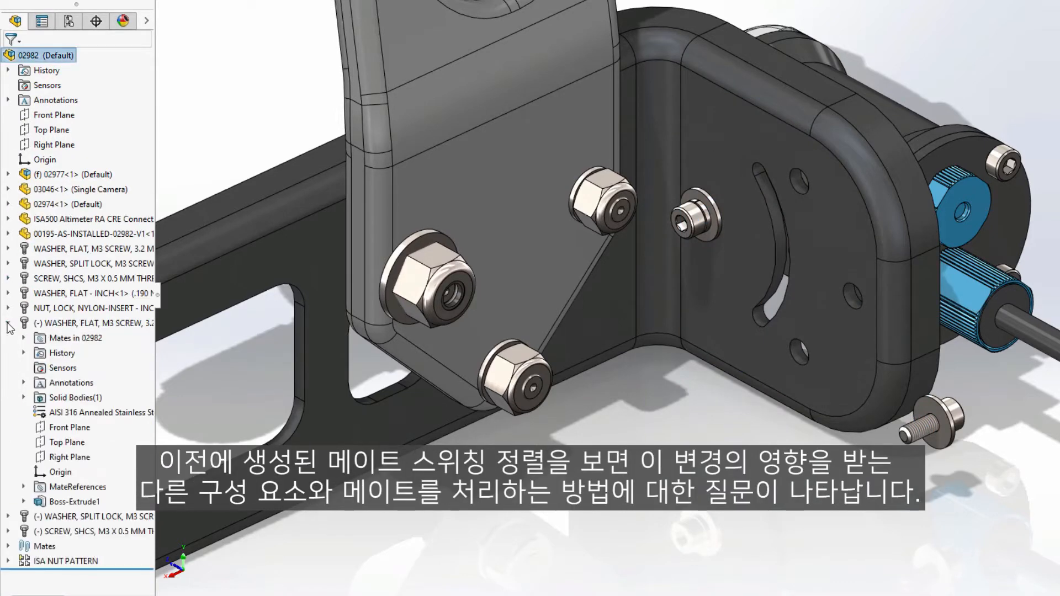
{"action": "left_click", "coordinate": [23, 338]}
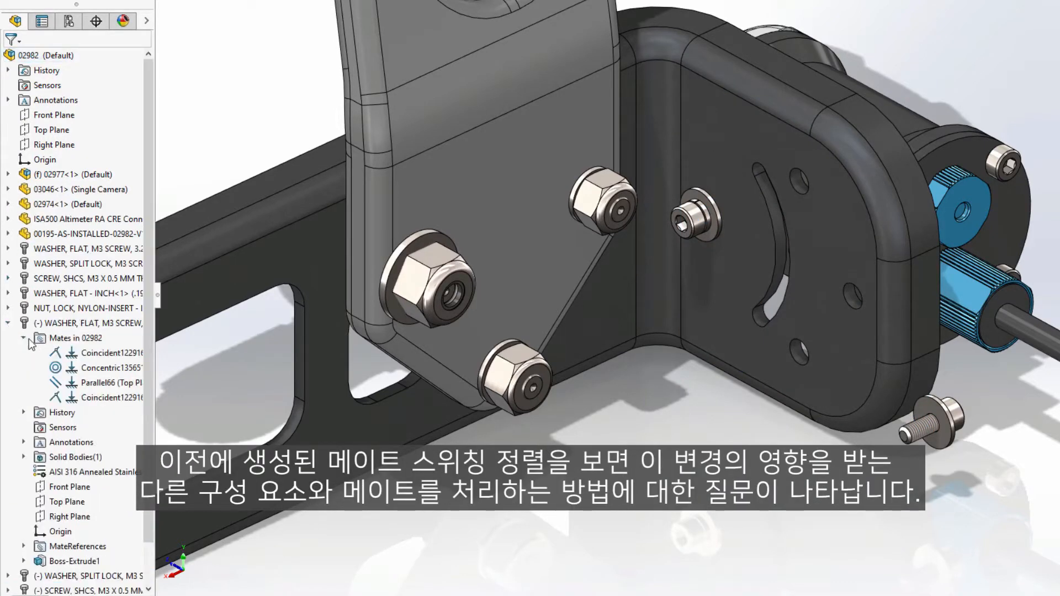
{"action": "right_click", "coordinate": [88, 398]}
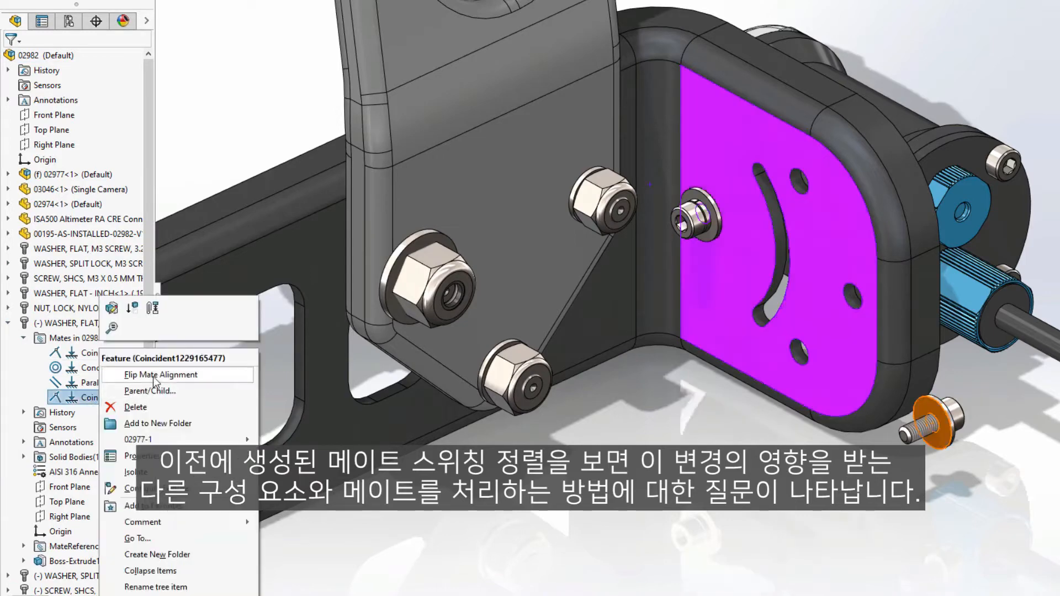
{"action": "left_click", "coordinate": [160, 374]}
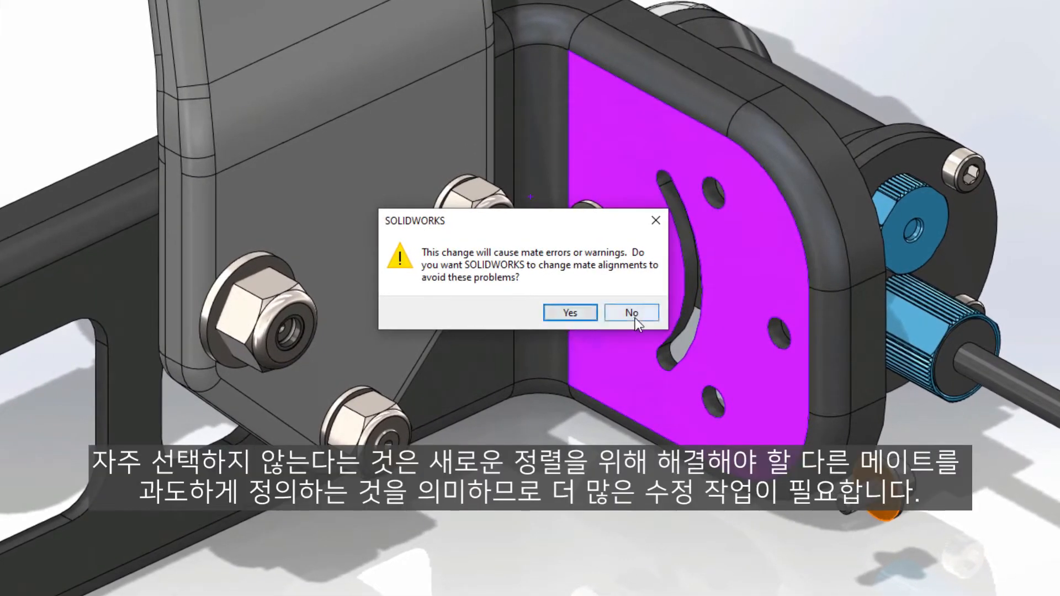
{"action": "left_click", "coordinate": [631, 313]}
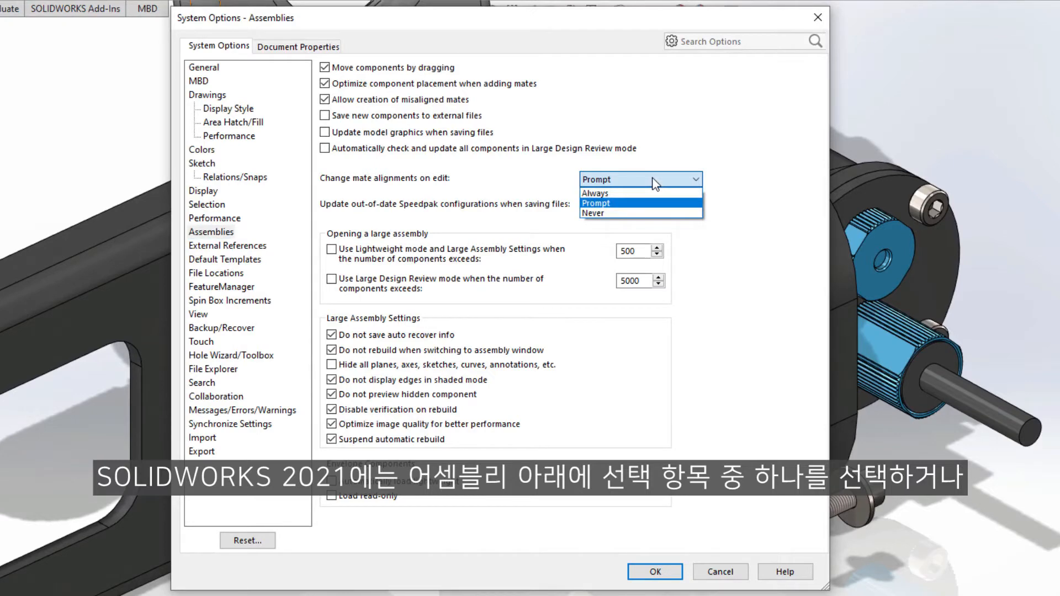
Set 'Change mate alignments on edit' to Always in Assemblies system options and apply.
{"action": "left_click", "coordinate": [594, 192]}
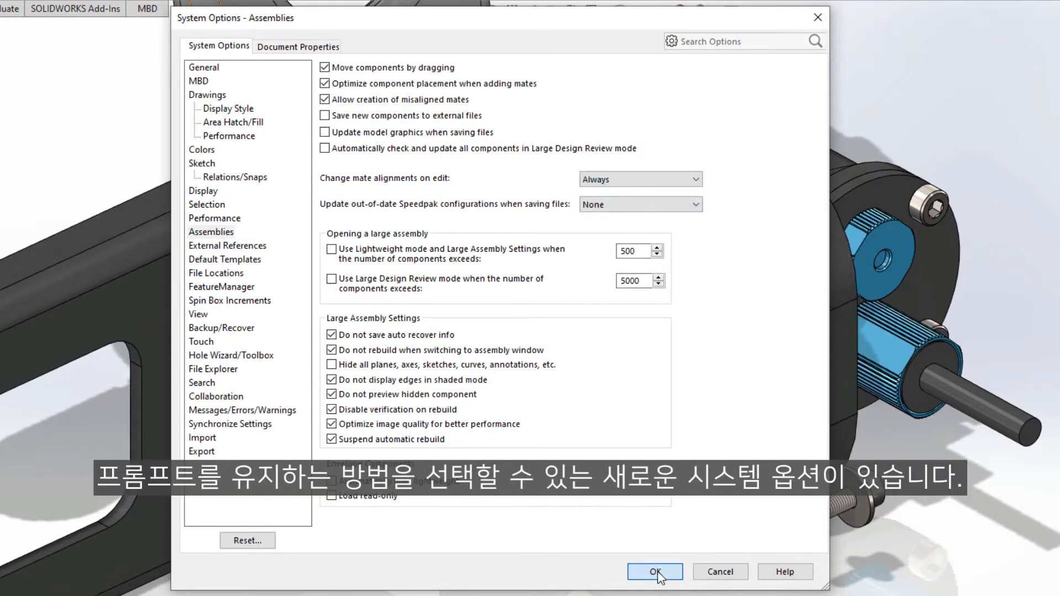
{"action": "left_click", "coordinate": [654, 570]}
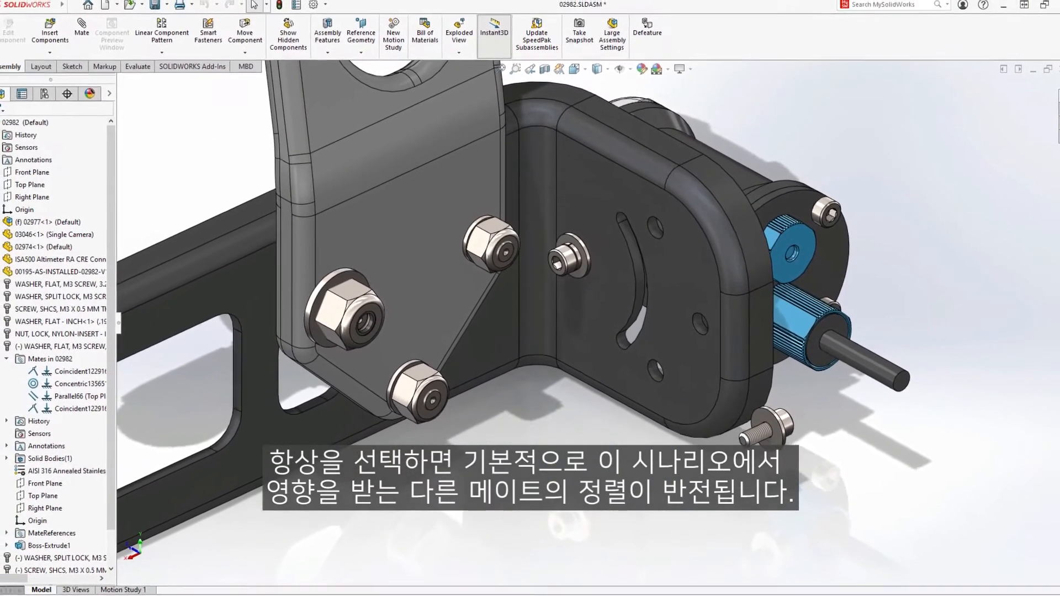
Flip the washer's Coincident mate alignment again, now realigning affected mates automatically.
{"action": "right_click", "coordinate": [80, 408]}
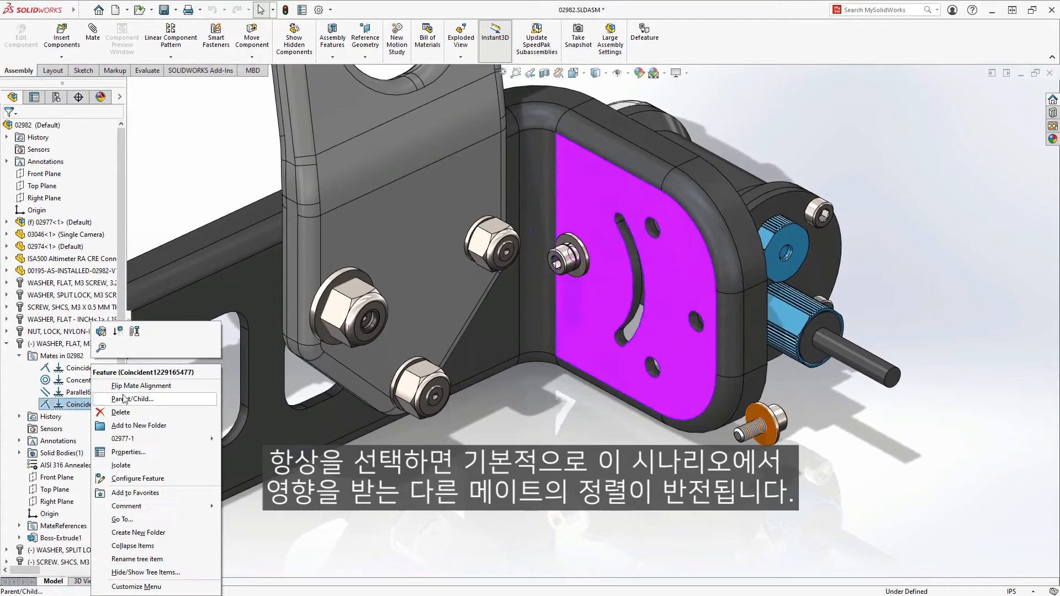
{"action": "left_click", "coordinate": [141, 385]}
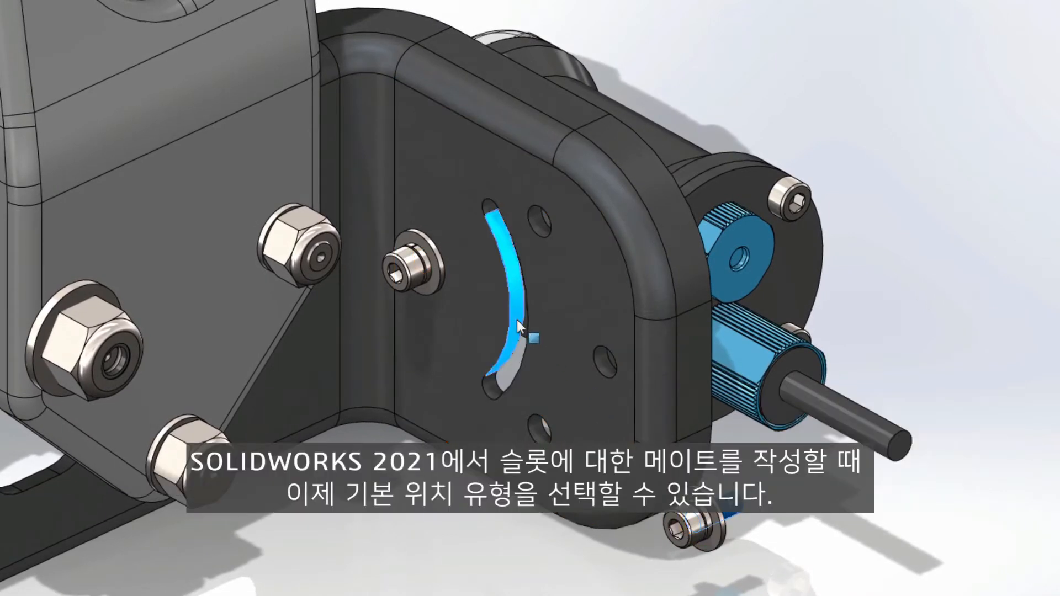
Slot-mate the screw to the plate's curved slot with Center in Slot and Lock rotation enabled.
{"action": "left_click", "coordinate": [522, 332]}
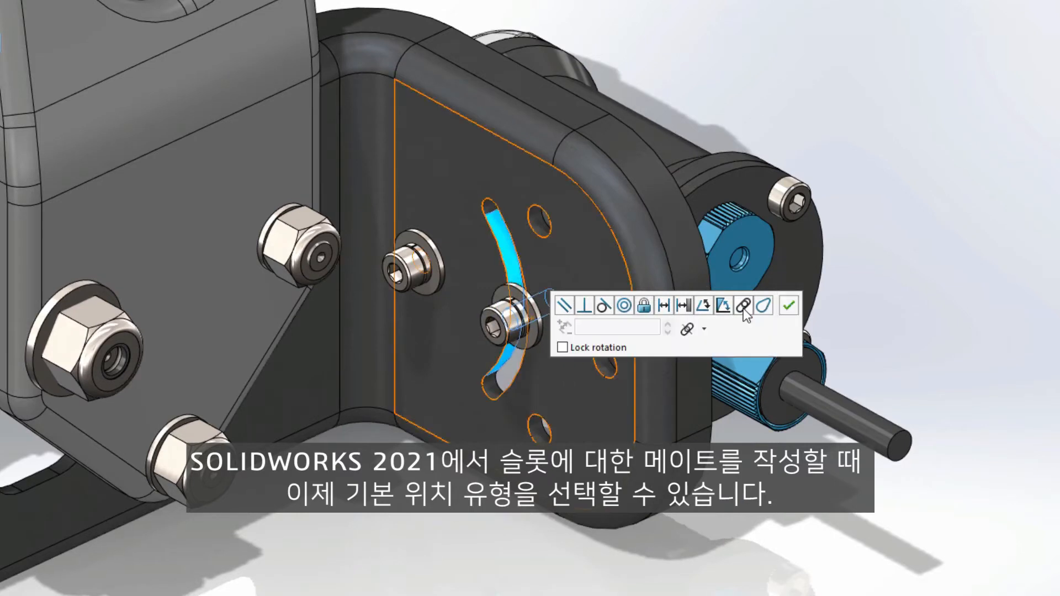
{"action": "left_click", "coordinate": [703, 329]}
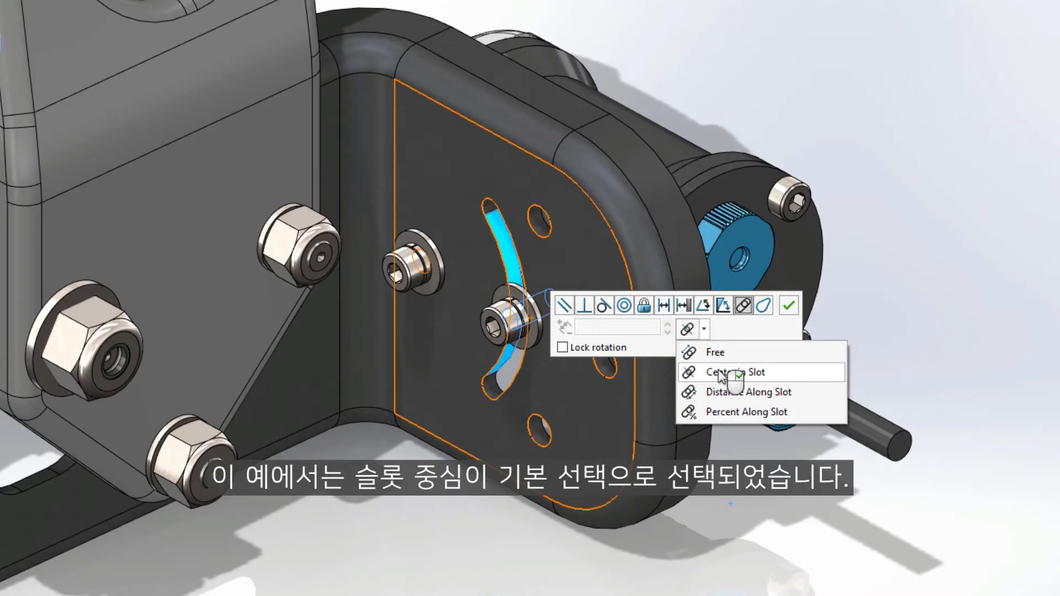
{"action": "left_click", "coordinate": [741, 372]}
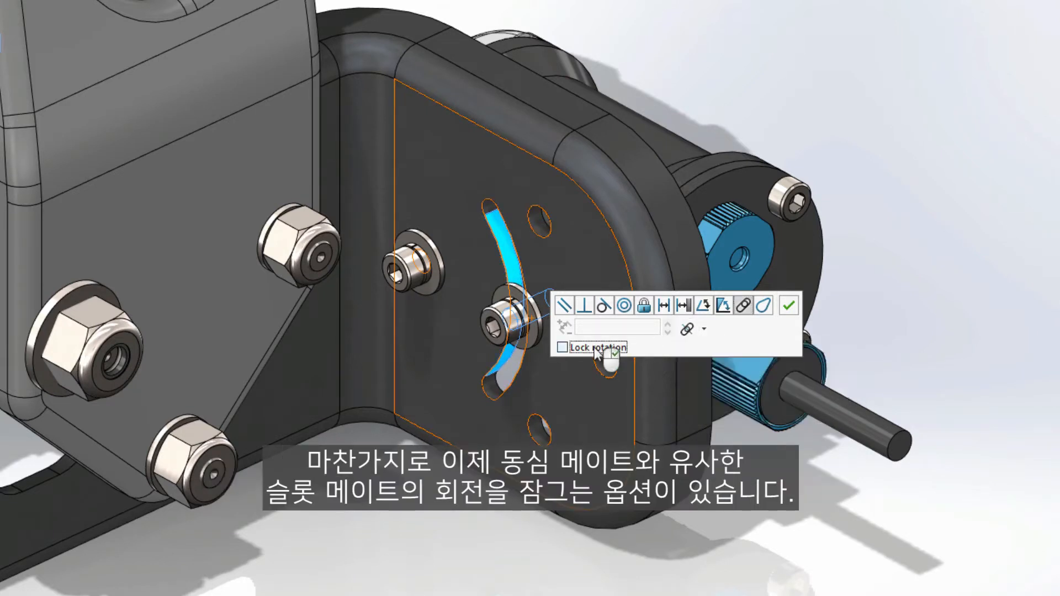
{"action": "left_click", "coordinate": [788, 305]}
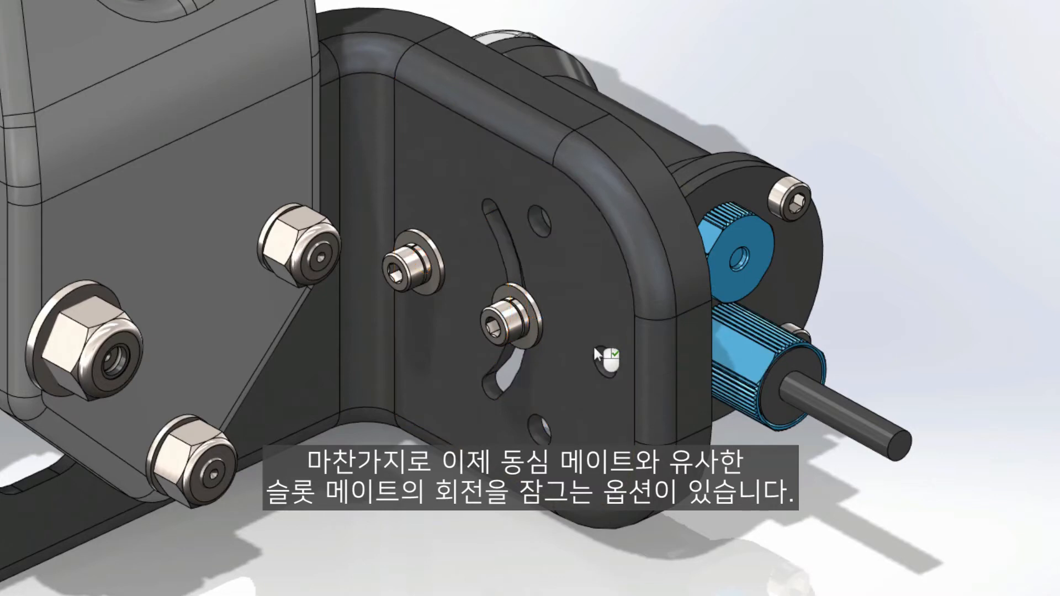
{"action": "left_click", "coordinate": [318, 10]}
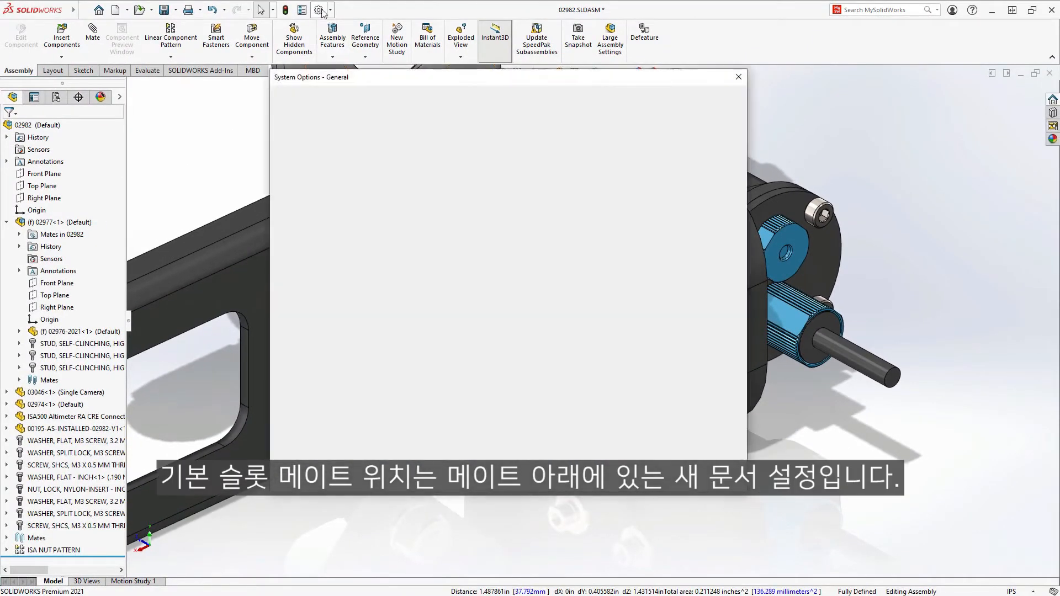
Review the document Mates properties showing Center in Slot as the slot mate default, then apply.
{"action": "left_click", "coordinate": [325, 65]}
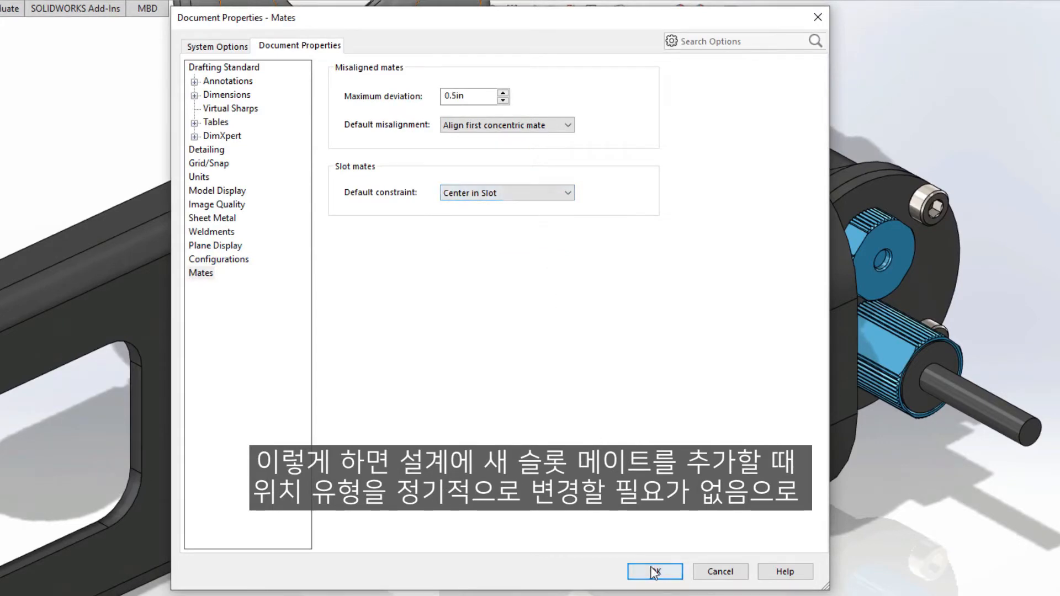
{"action": "left_click", "coordinate": [652, 571]}
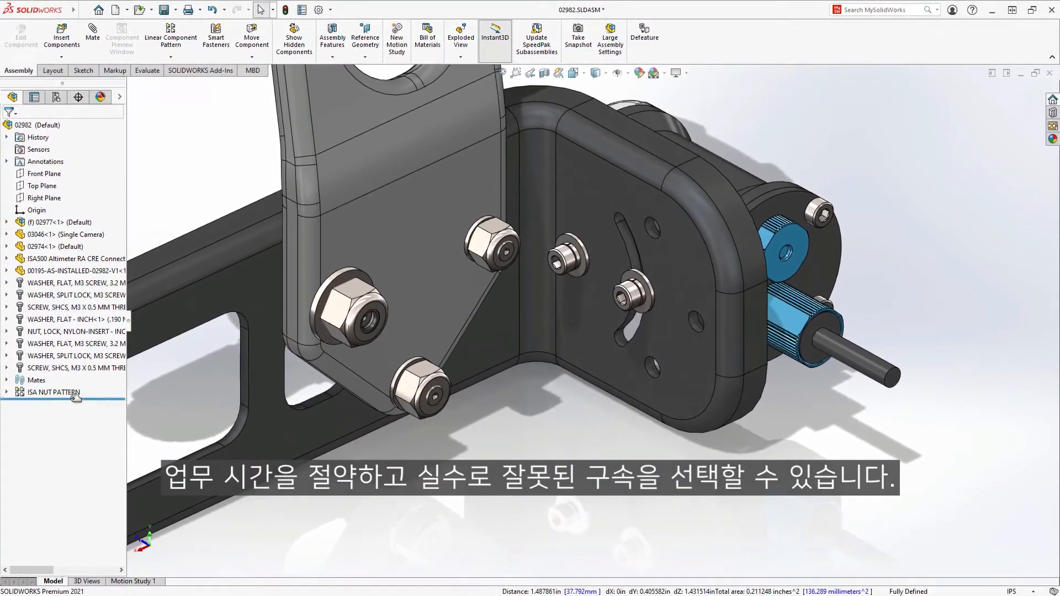
Set a patterned nut's Component Properties to use the same configuration as the pattern seed.
{"action": "left_click", "coordinate": [53, 392]}
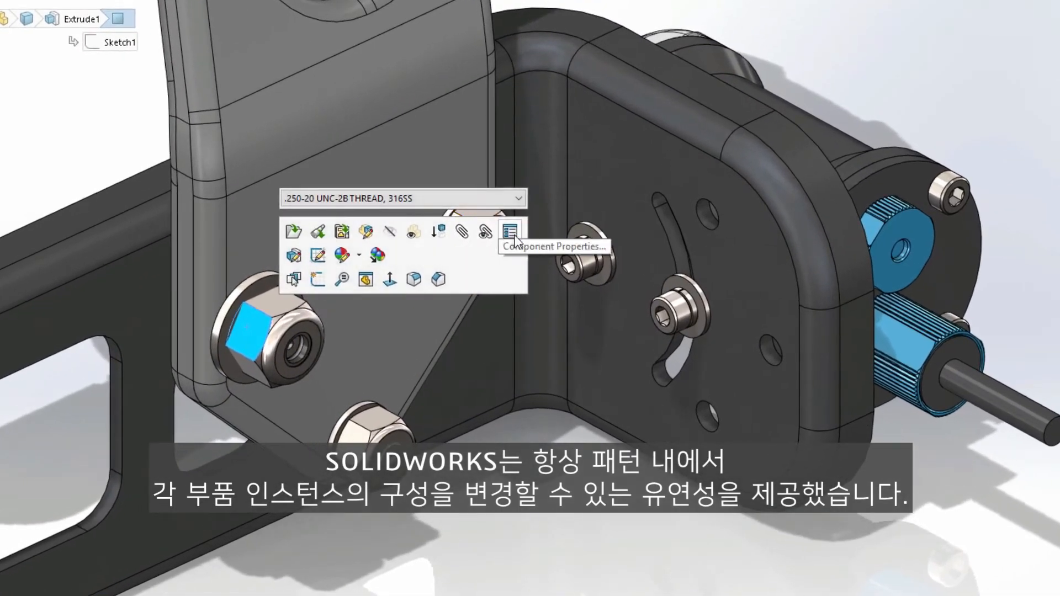
{"action": "left_click", "coordinate": [509, 232]}
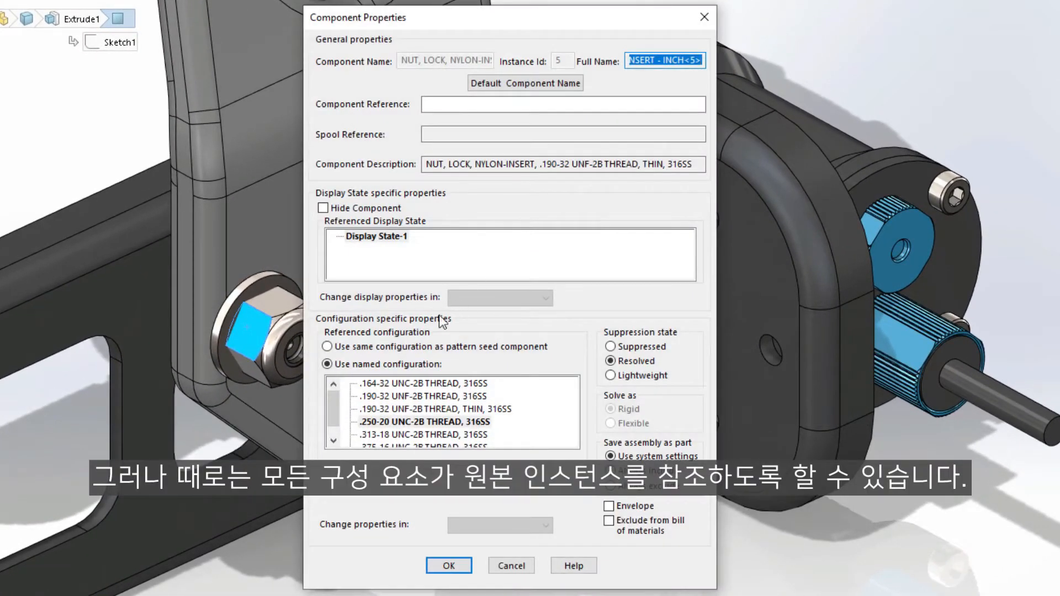
{"action": "left_click", "coordinate": [327, 346]}
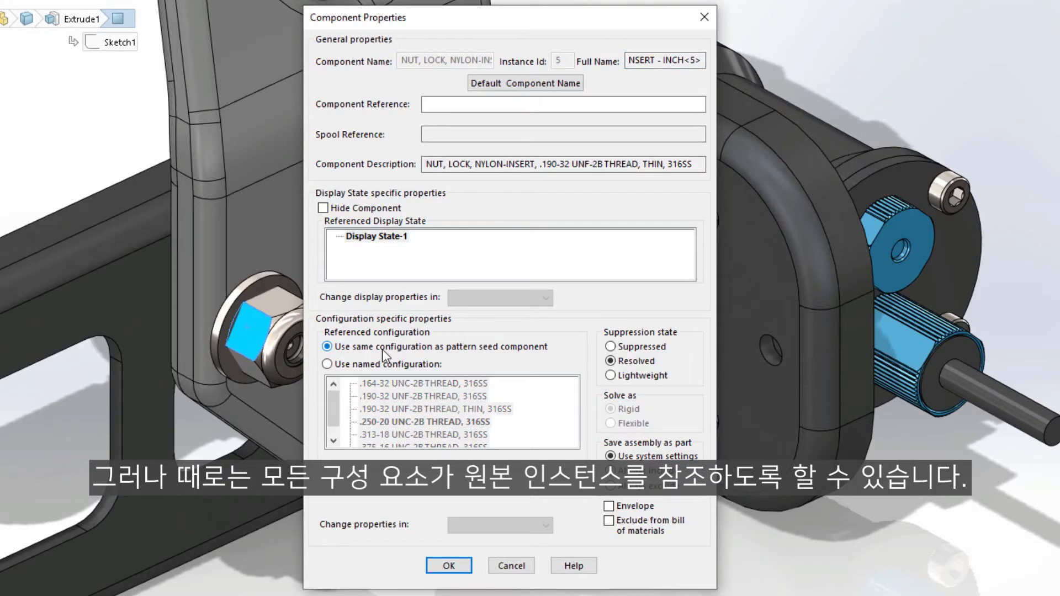
{"action": "left_click", "coordinate": [449, 565]}
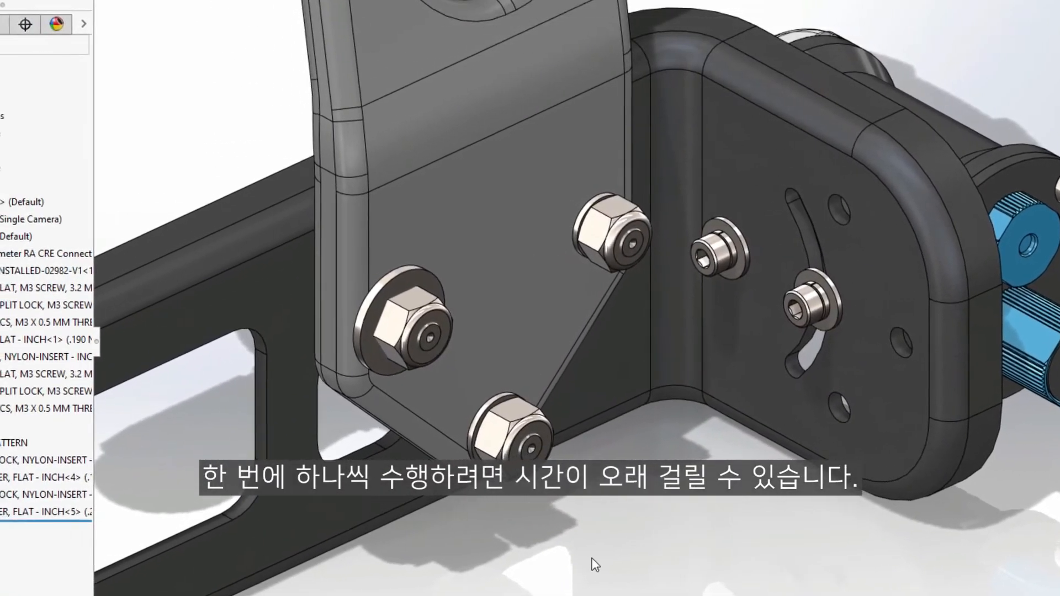
Edit ISA NUT PATTERN to synchronize patterned components' configuration to the seed and confirm.
{"action": "left_click", "coordinate": [80, 437]}
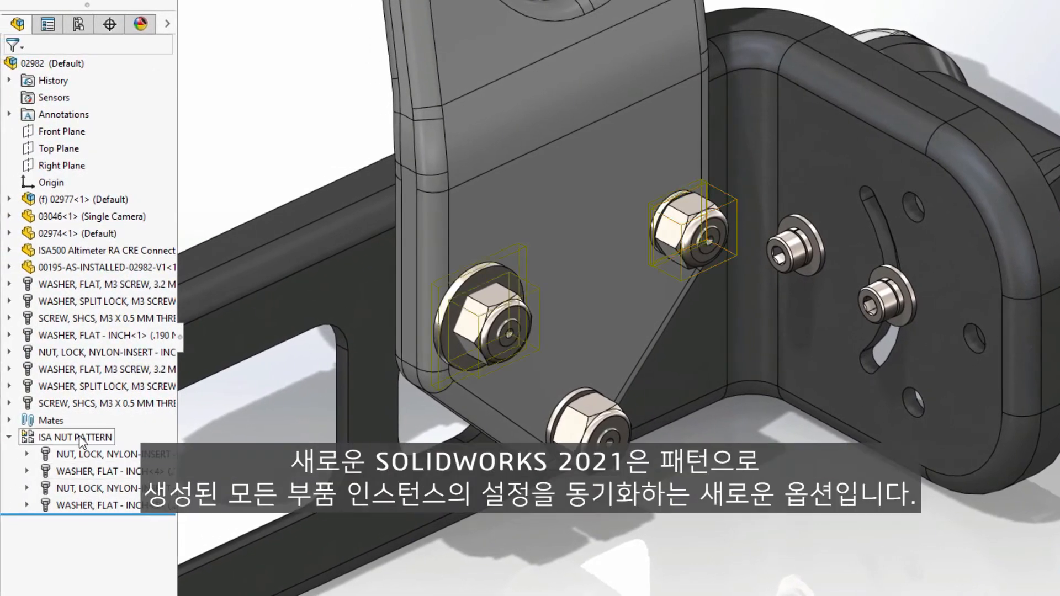
{"action": "double_click", "coordinate": [71, 438]}
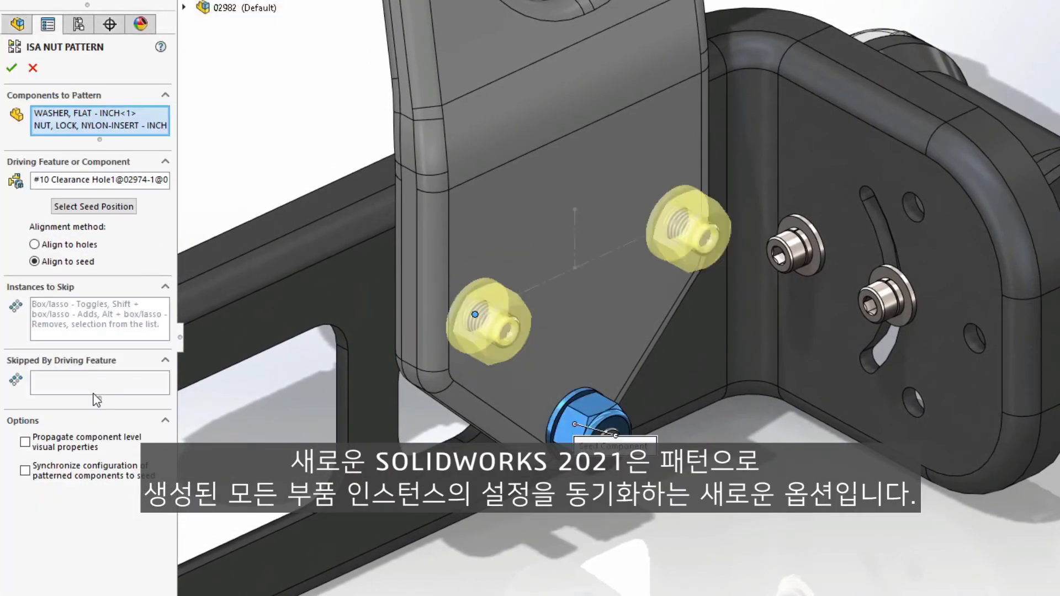
{"action": "left_click", "coordinate": [25, 470]}
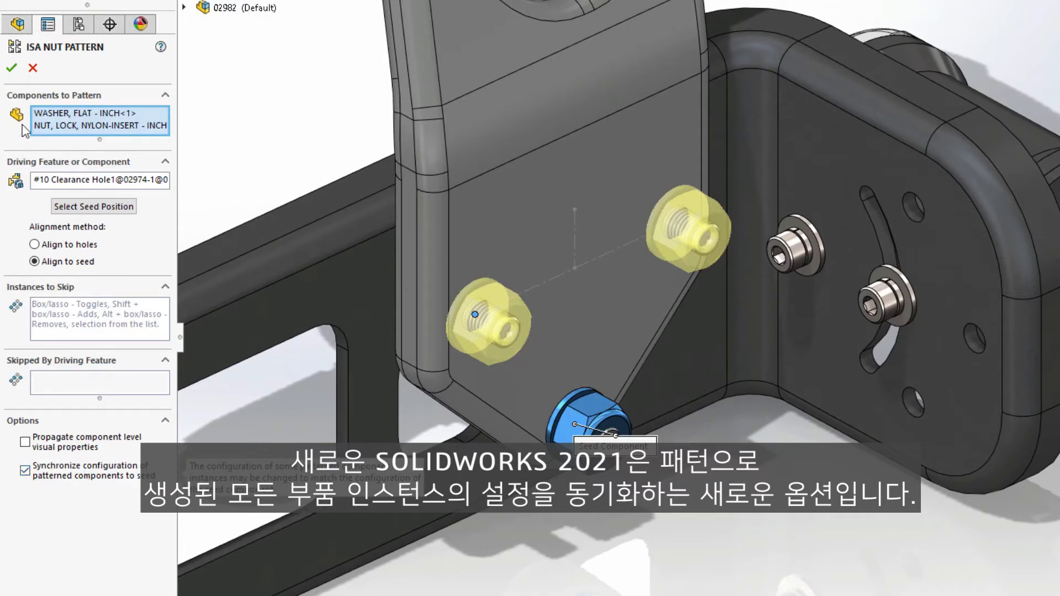
{"action": "left_click", "coordinate": [11, 68]}
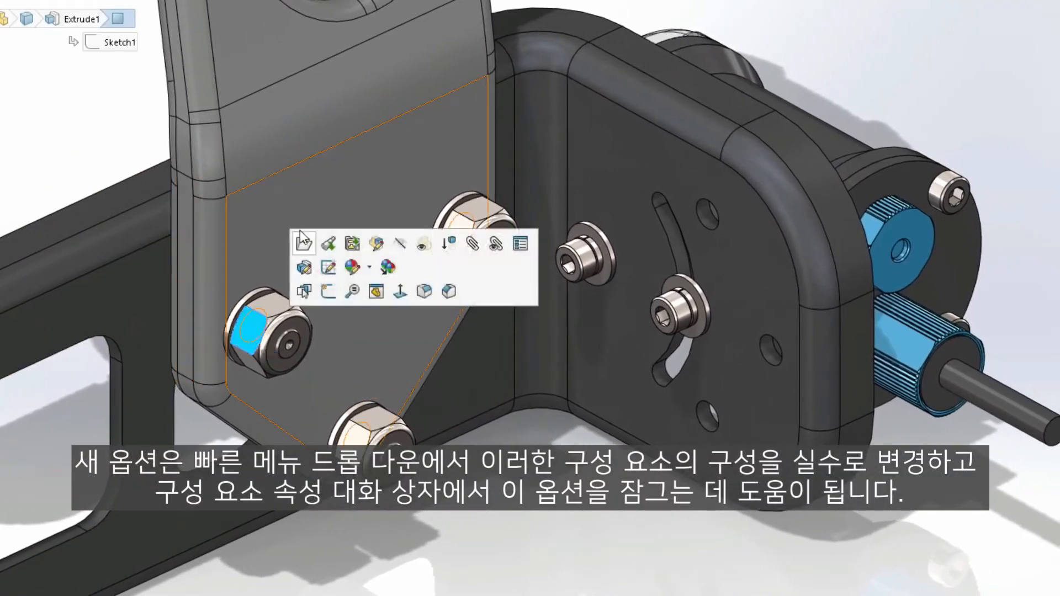
{"action": "mouse_move", "coordinate": [520, 241]}
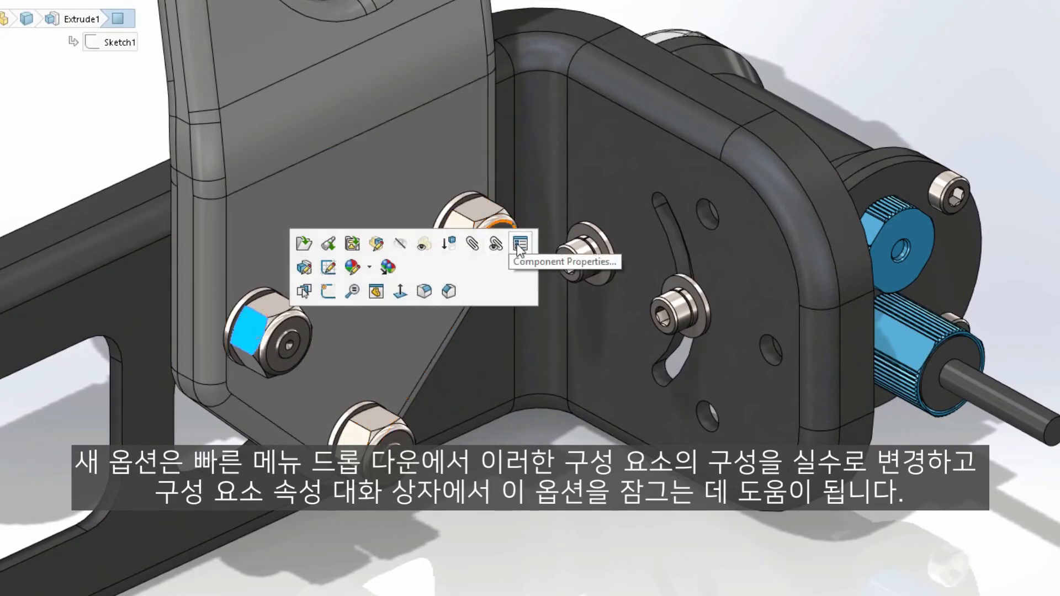
Check a patterned nut's locked Component Properties, then switch the seed nut to the thin .190-32 UNF-2B configuration.
{"action": "left_click", "coordinate": [520, 243]}
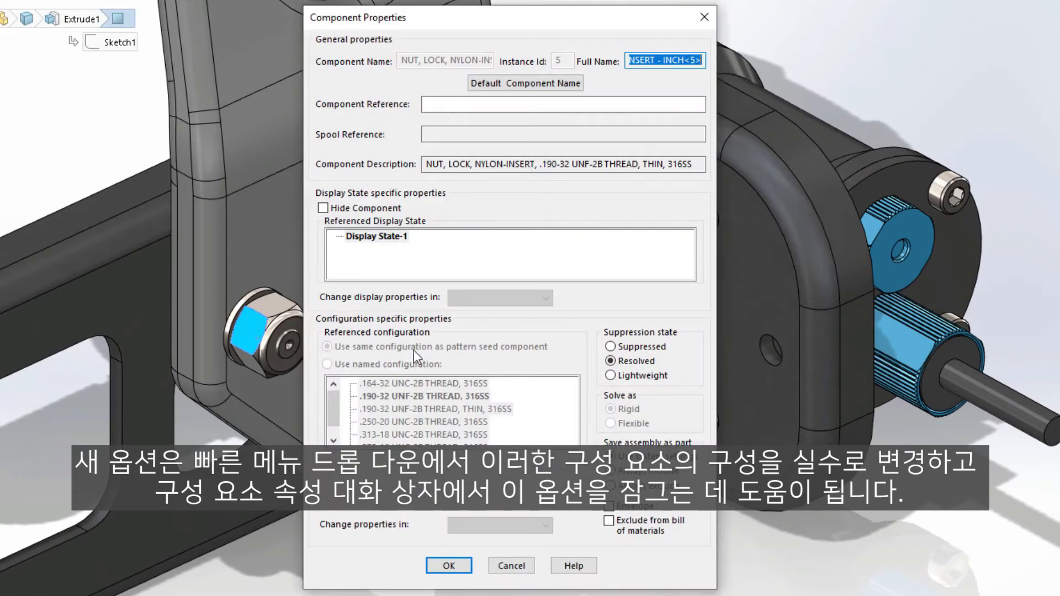
{"action": "left_click", "coordinate": [447, 566]}
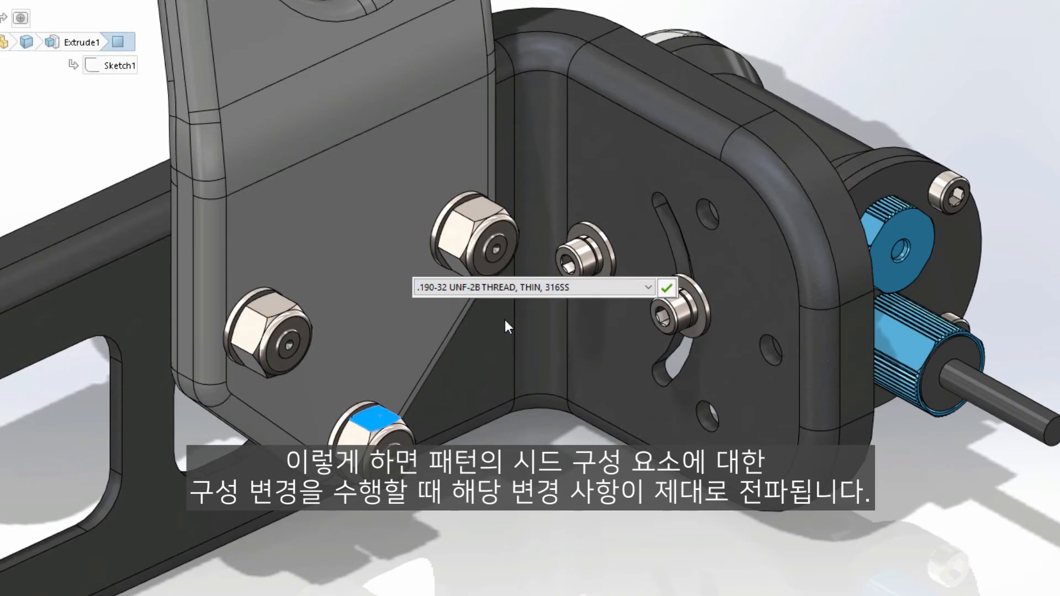
{"action": "left_click", "coordinate": [666, 287]}
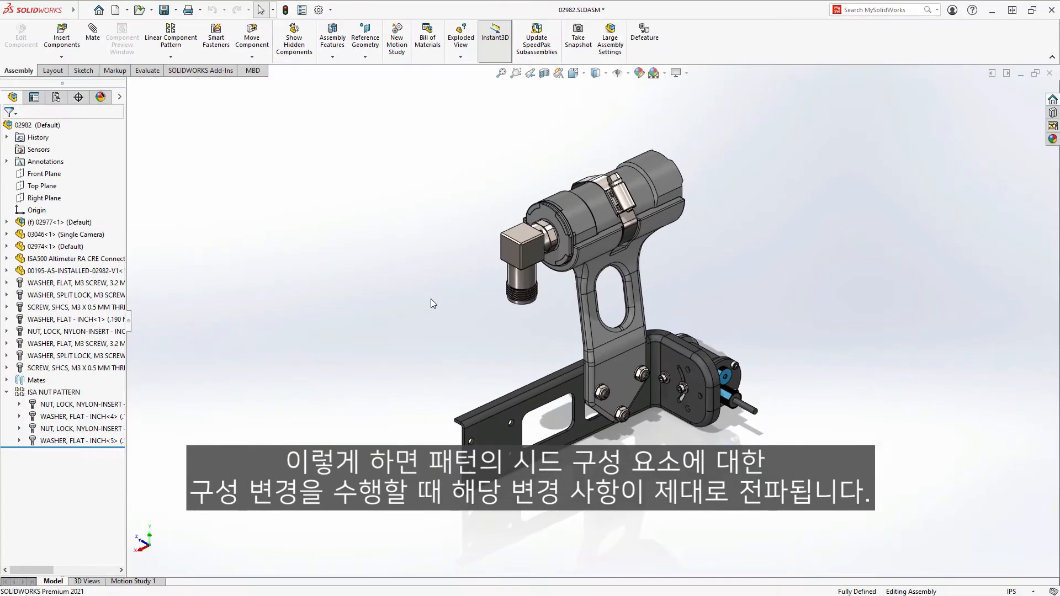
Run Interference Detection on the whole assembly from Evaluate and start exporting the results.
{"action": "left_click", "coordinate": [147, 70]}
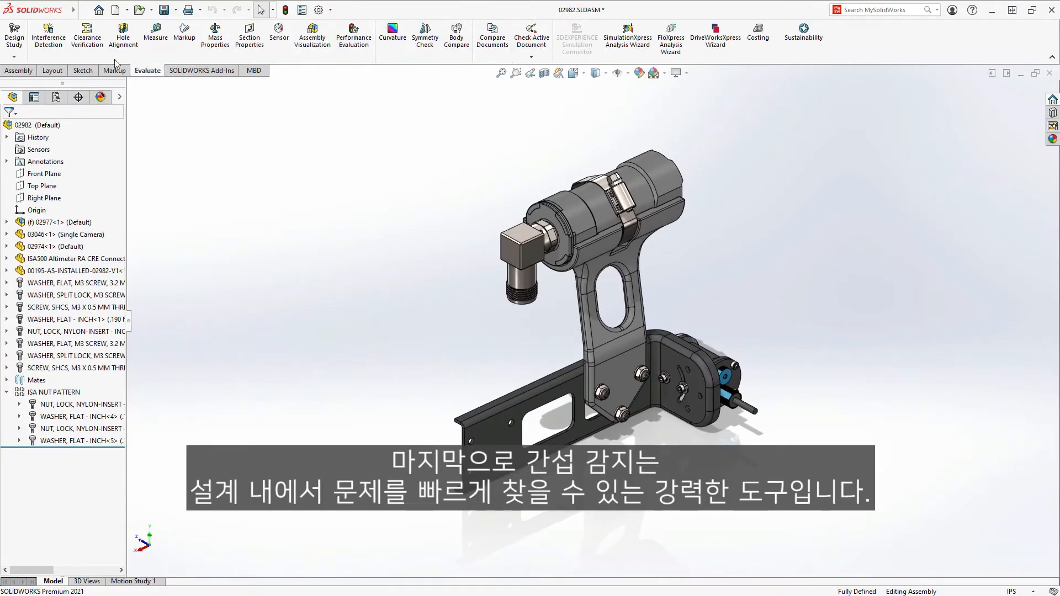
{"action": "left_click", "coordinate": [47, 32]}
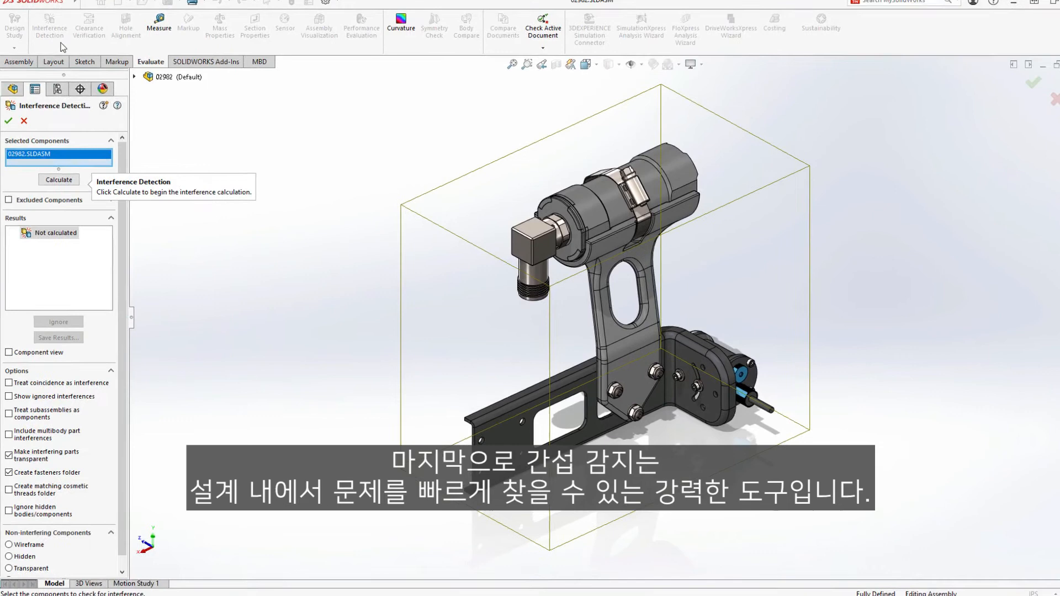
{"action": "left_click", "coordinate": [58, 180]}
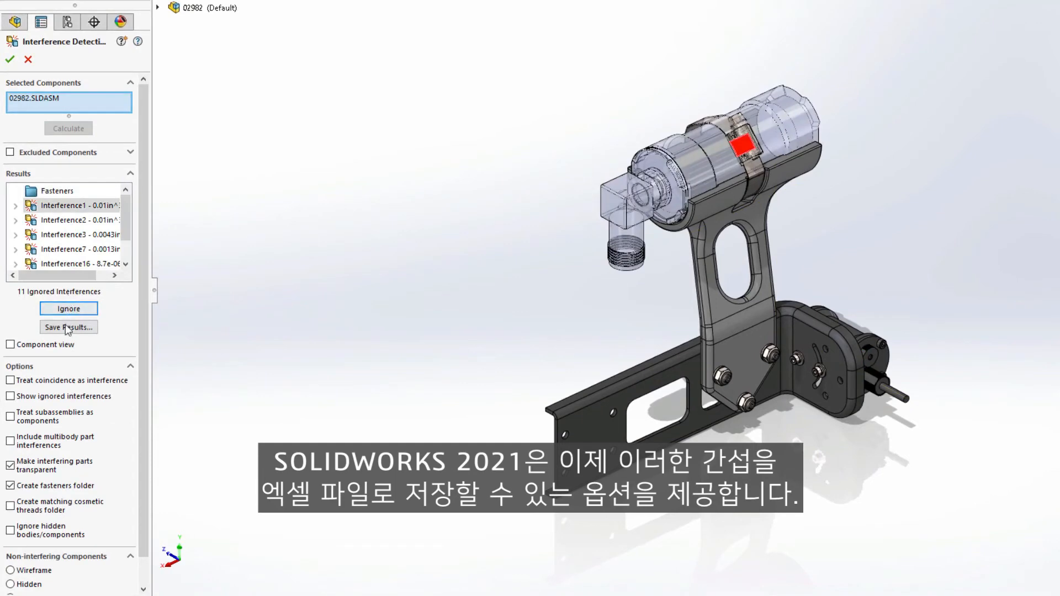
{"action": "left_click", "coordinate": [67, 327]}
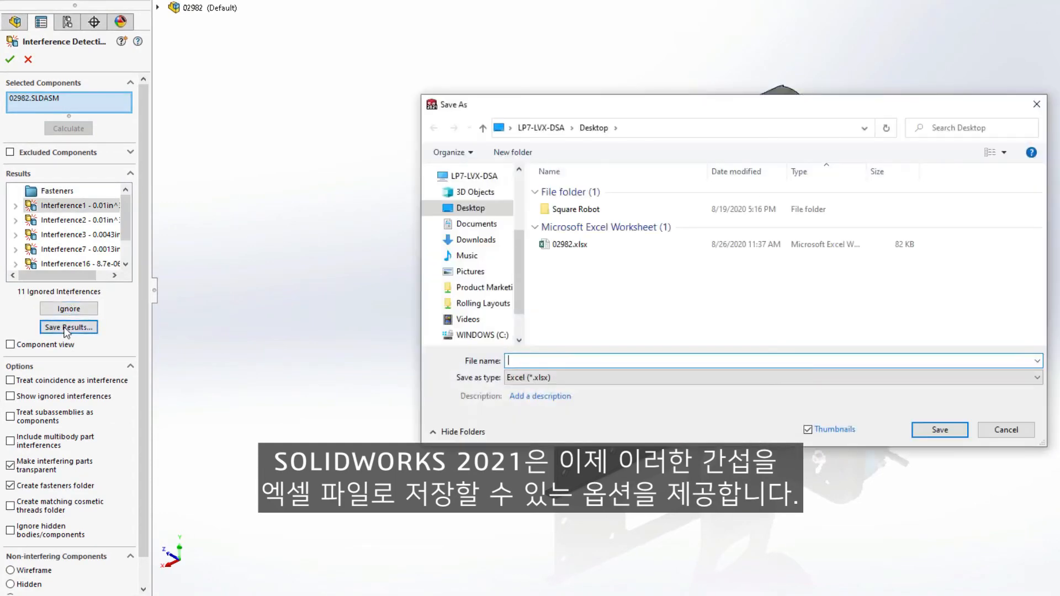
Save the results over the existing 02982.xlsx on the Desktop with thumbnails of each interference.
{"action": "left_click", "coordinate": [570, 244]}
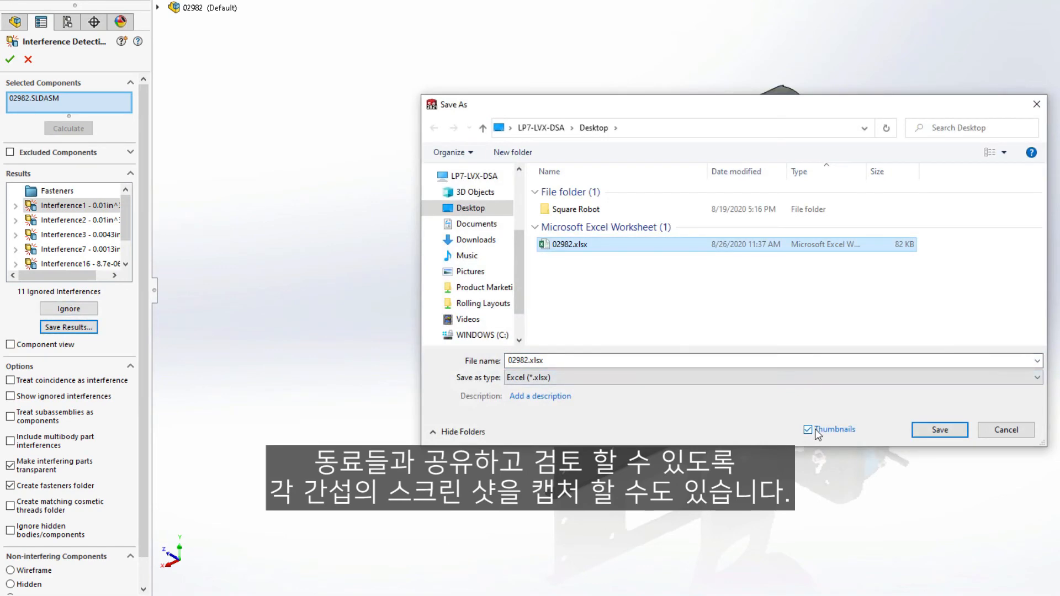
{"action": "left_click", "coordinate": [938, 430]}
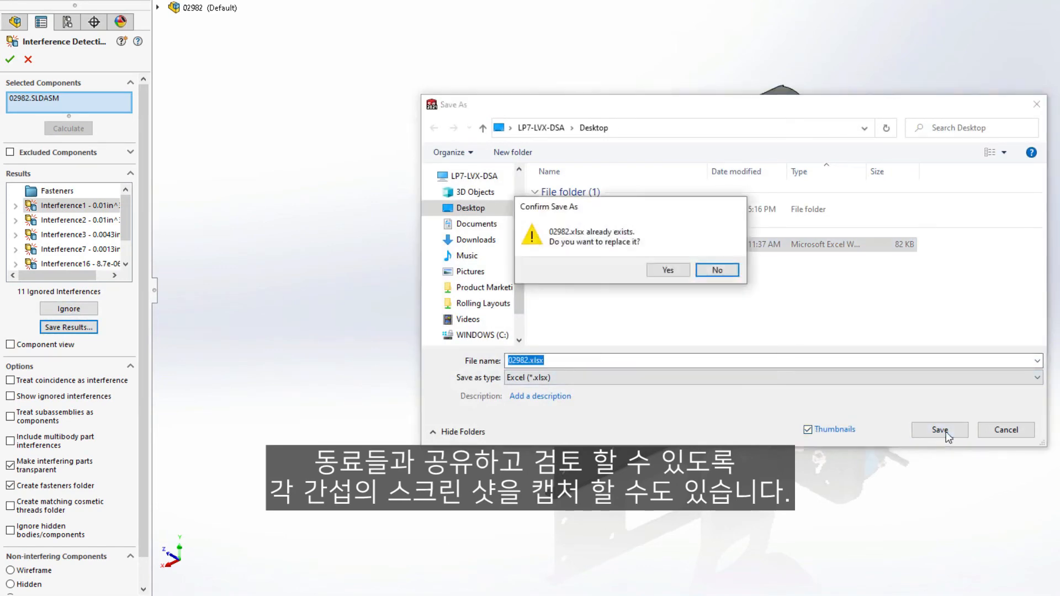
{"action": "left_click", "coordinate": [667, 270]}
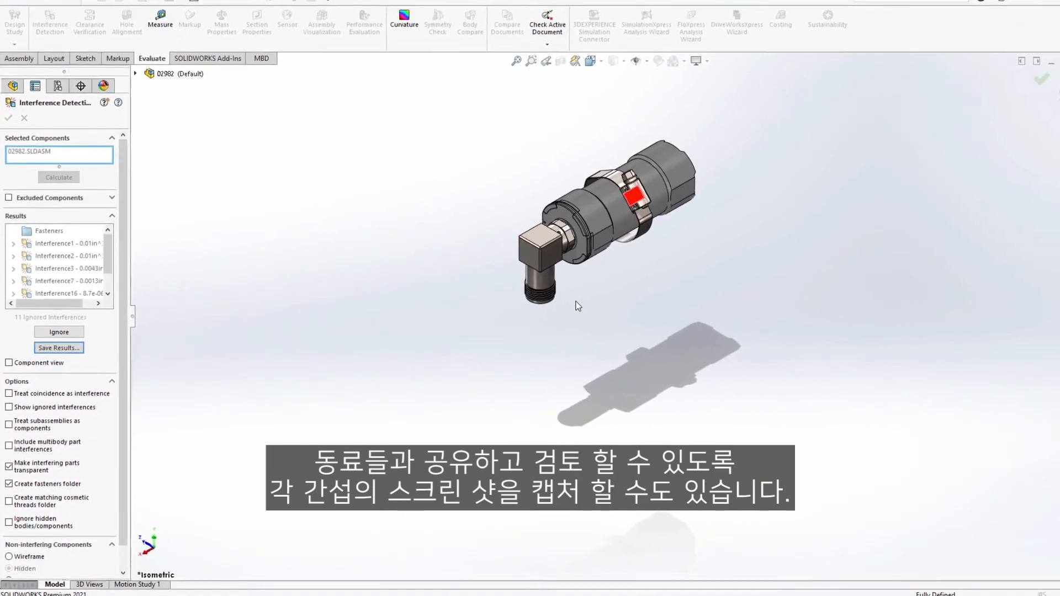
{"action": "left_click", "coordinate": [59, 347]}
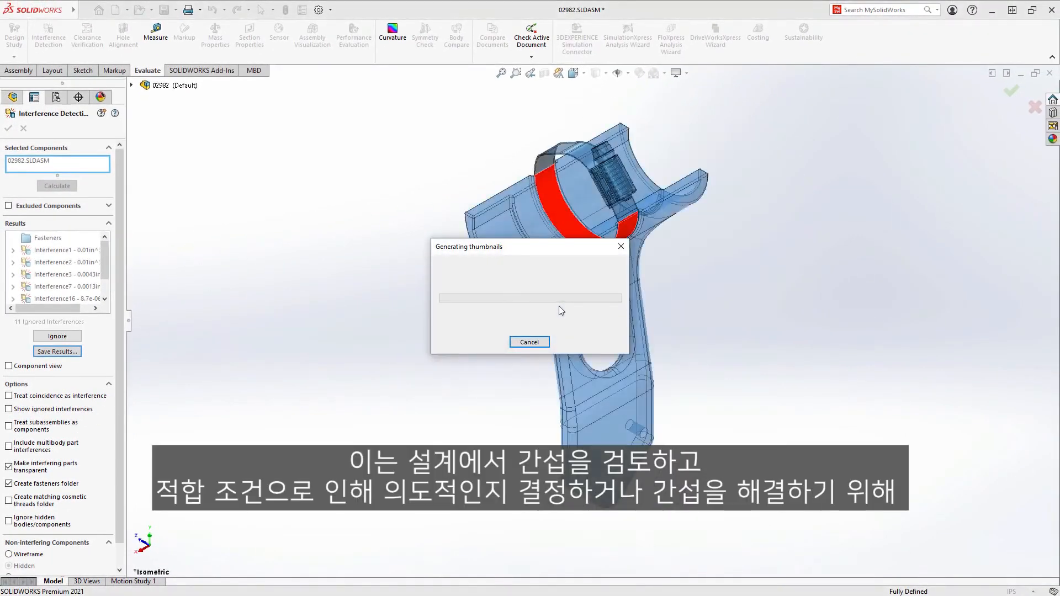